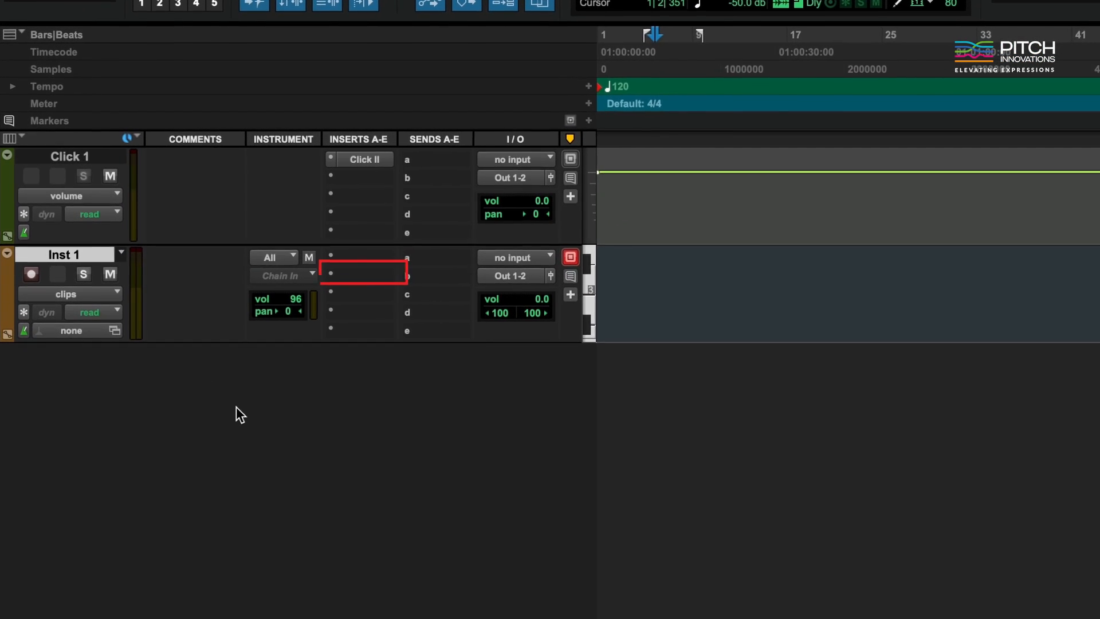
Step: Insert Groove Shaper (stereo) on Inst 1 ahead of Kontakt 7 and show its plug-in window
click(363, 274)
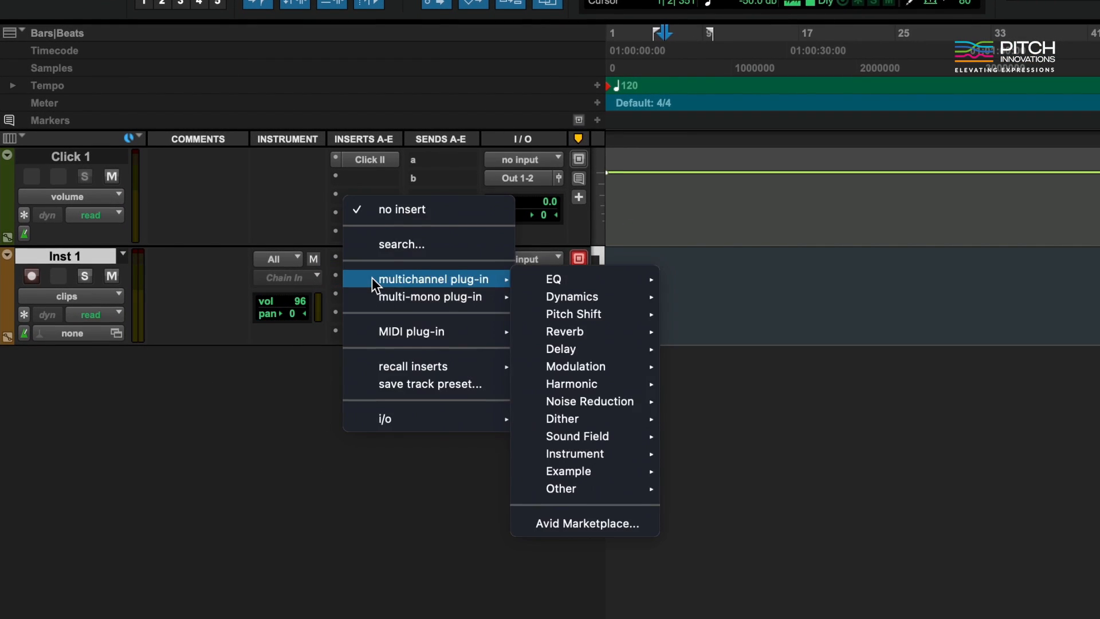
mouse_move(575, 454)
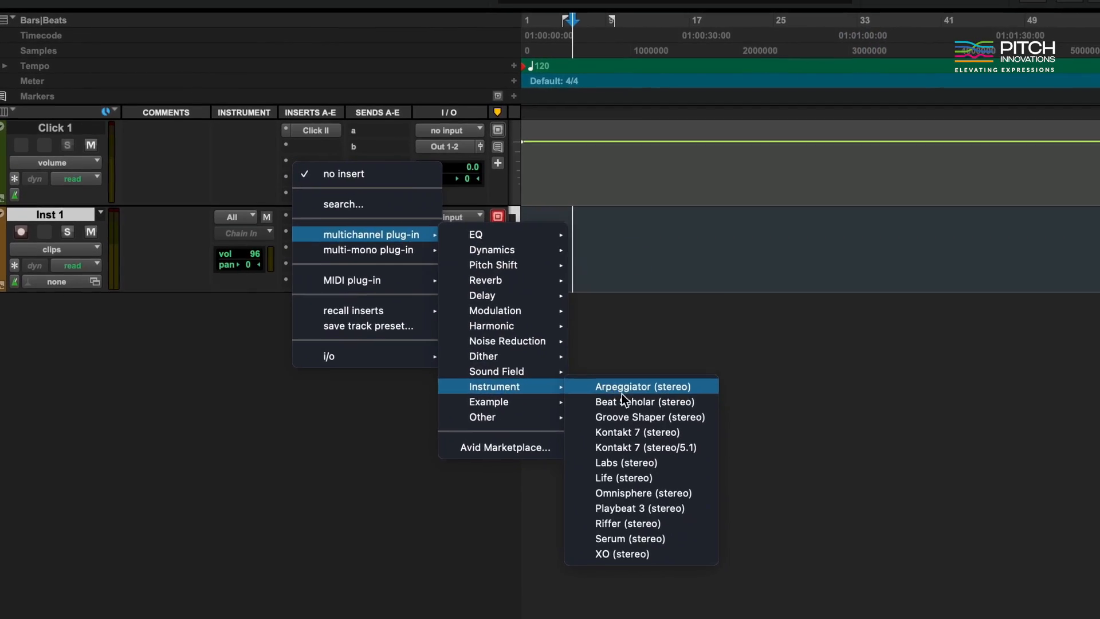
click(637, 432)
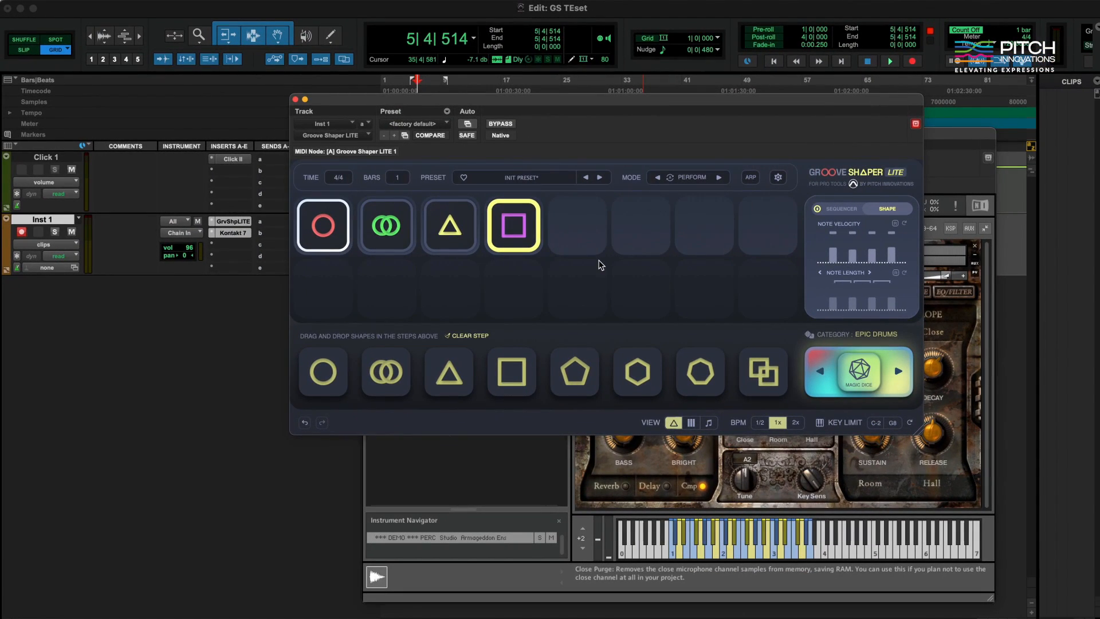
click(449, 226)
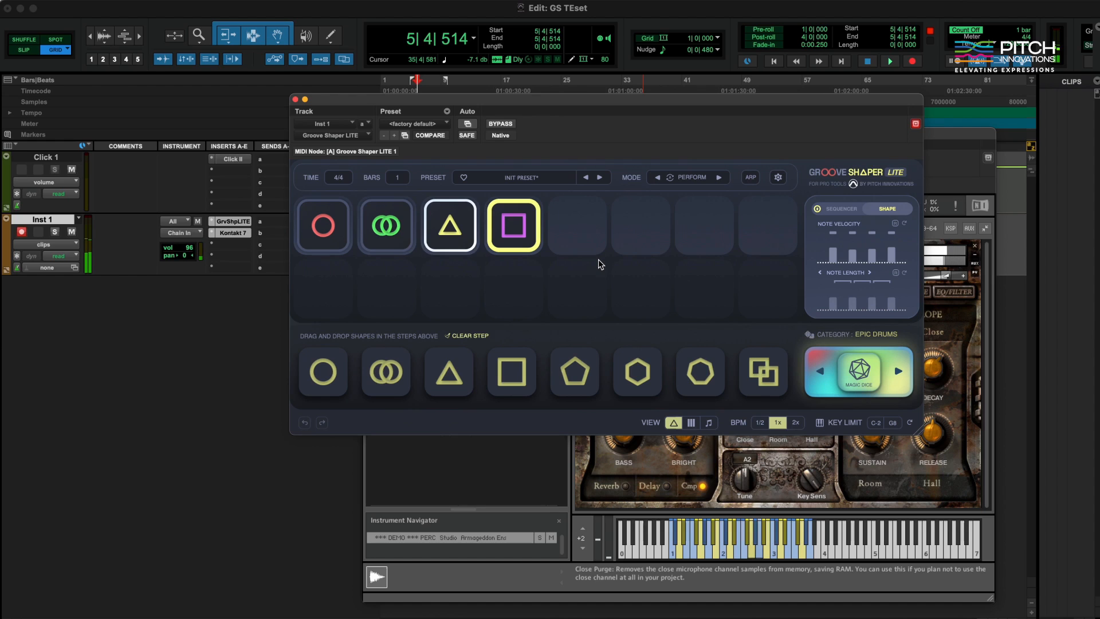
click(323, 225)
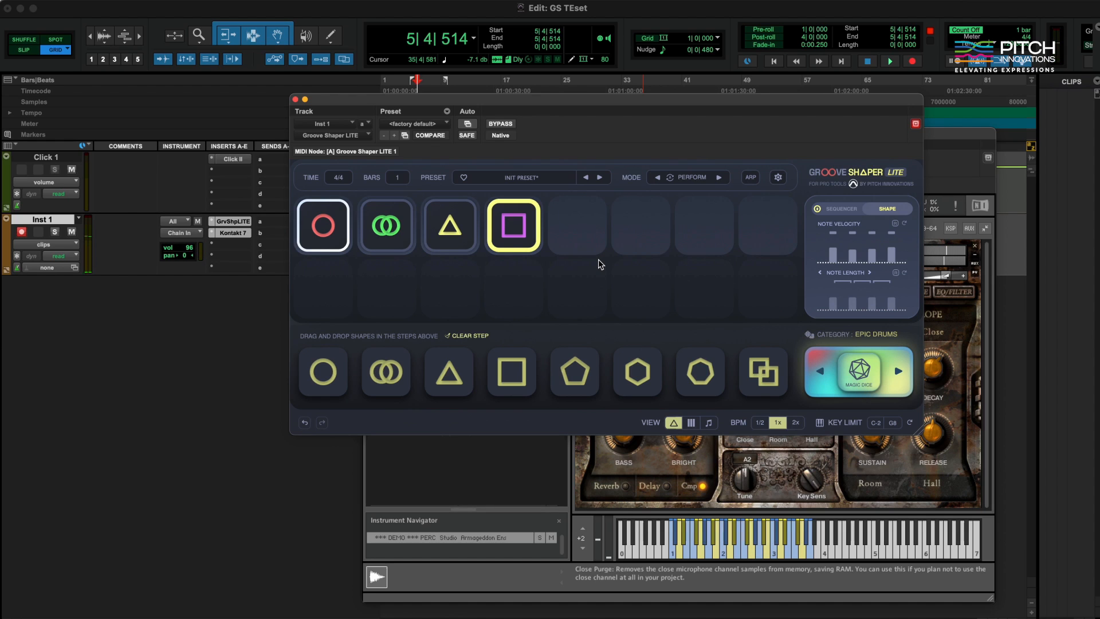
Step: Load the Epic Drums preset 01 - Epic Perc I from the preset menu
click(519, 177)
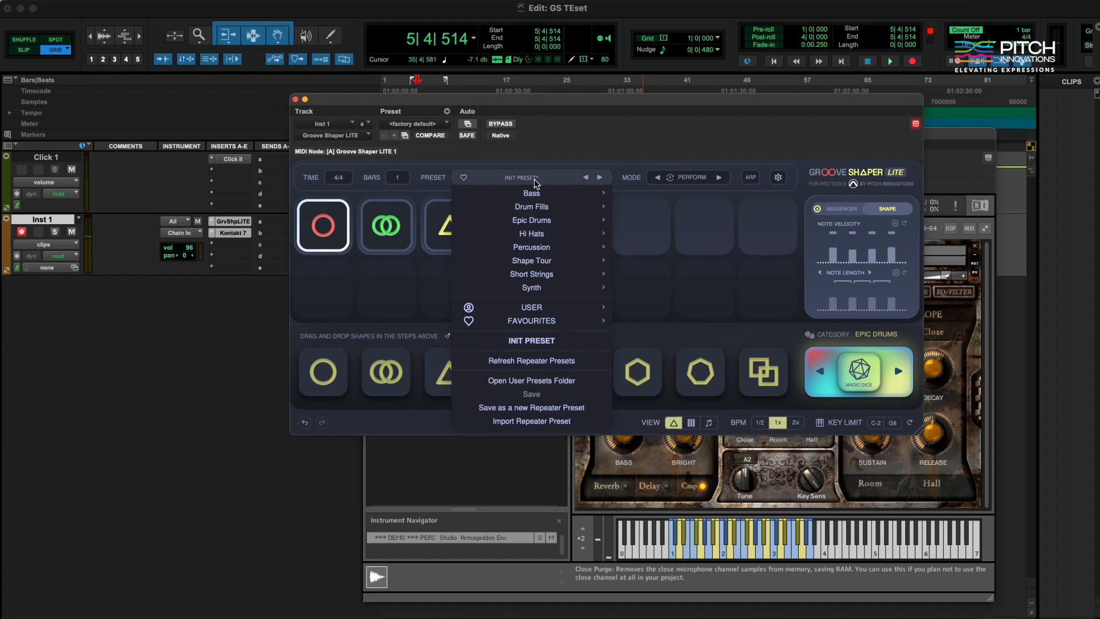
mouse_move(532, 220)
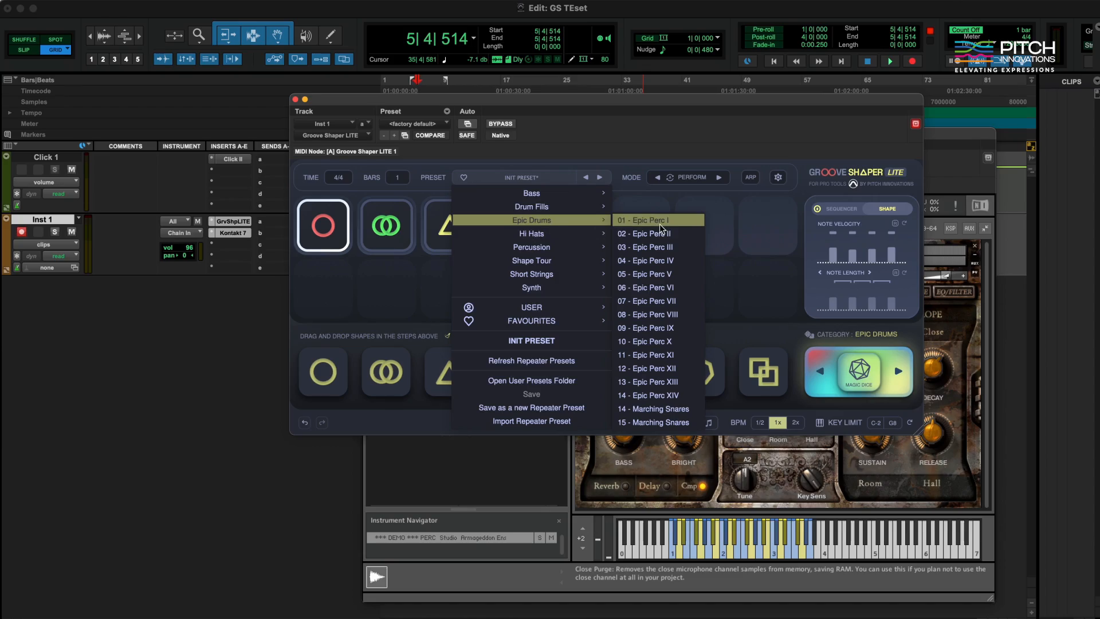
click(644, 219)
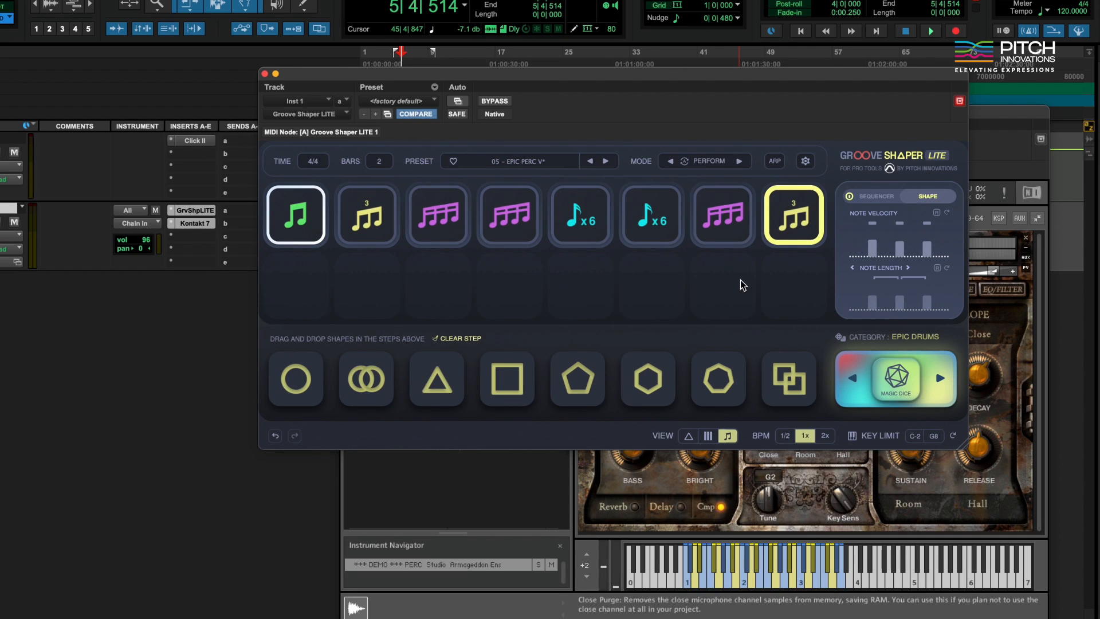
Step: Step to preset 05 - Epic Perc V and switch the view to note values
click(509, 214)
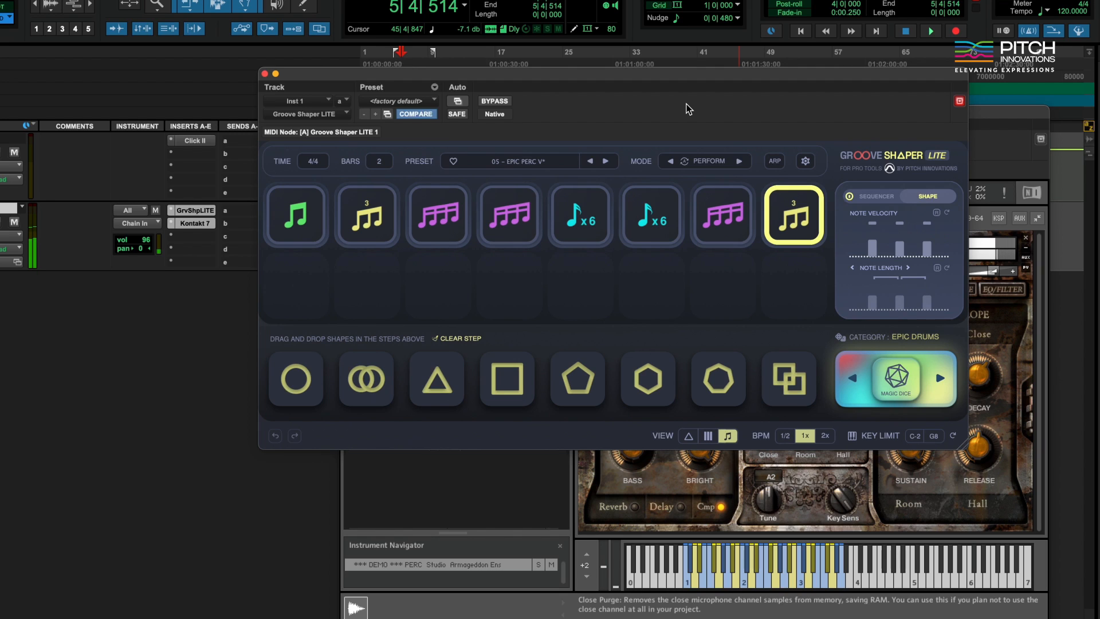
click(579, 215)
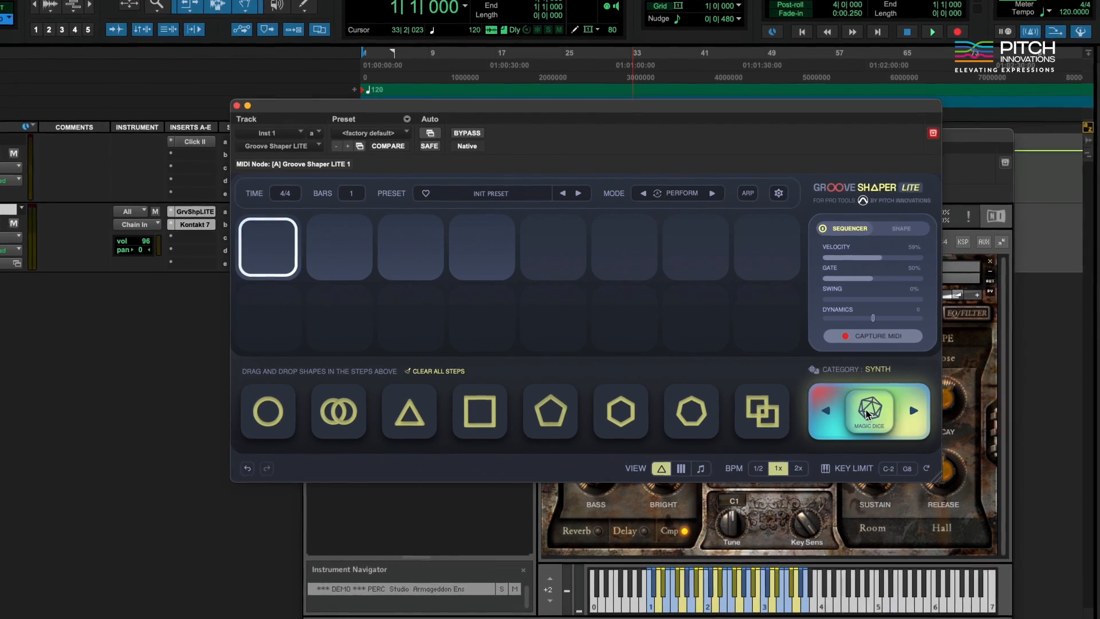
Step: Roll Magic Dice four times, ending on a two-bar, eight-step Short Strings pattern
click(874, 413)
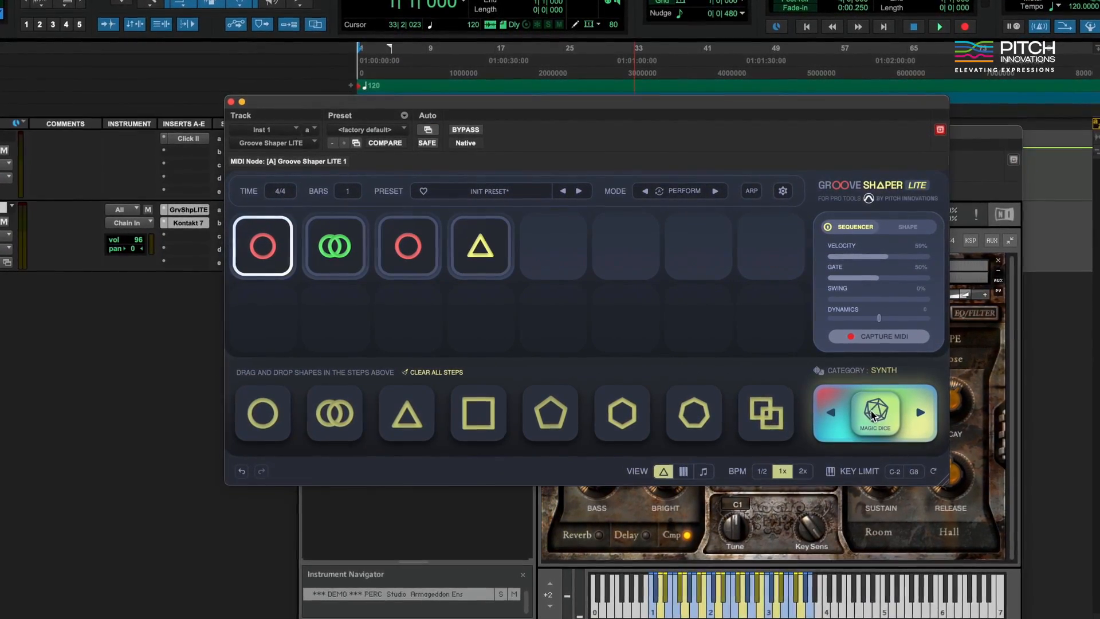
click(875, 414)
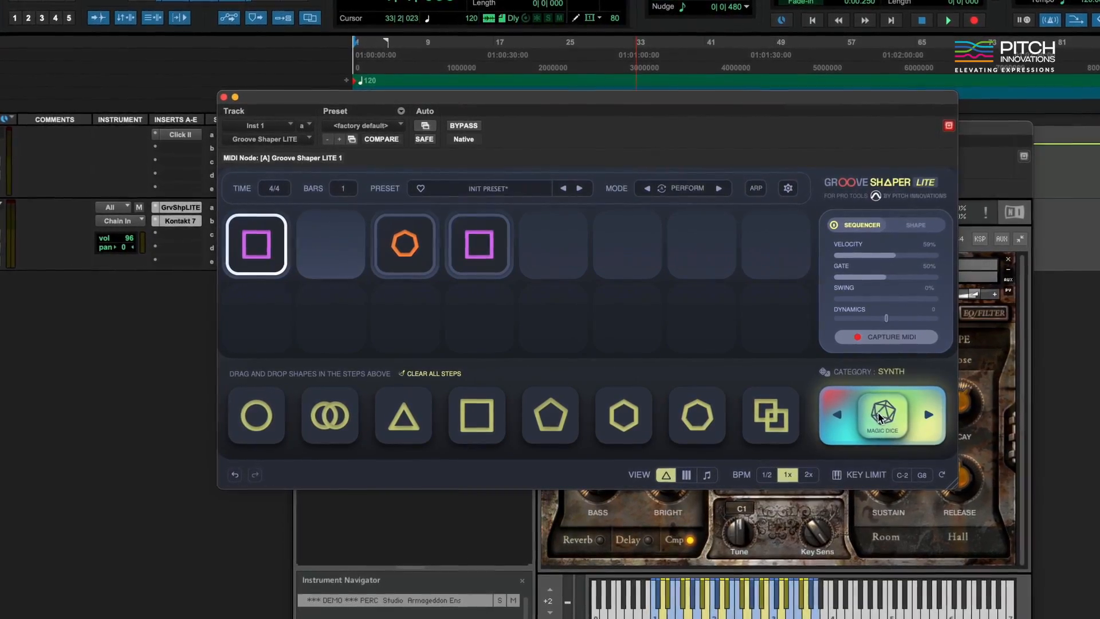
click(886, 420)
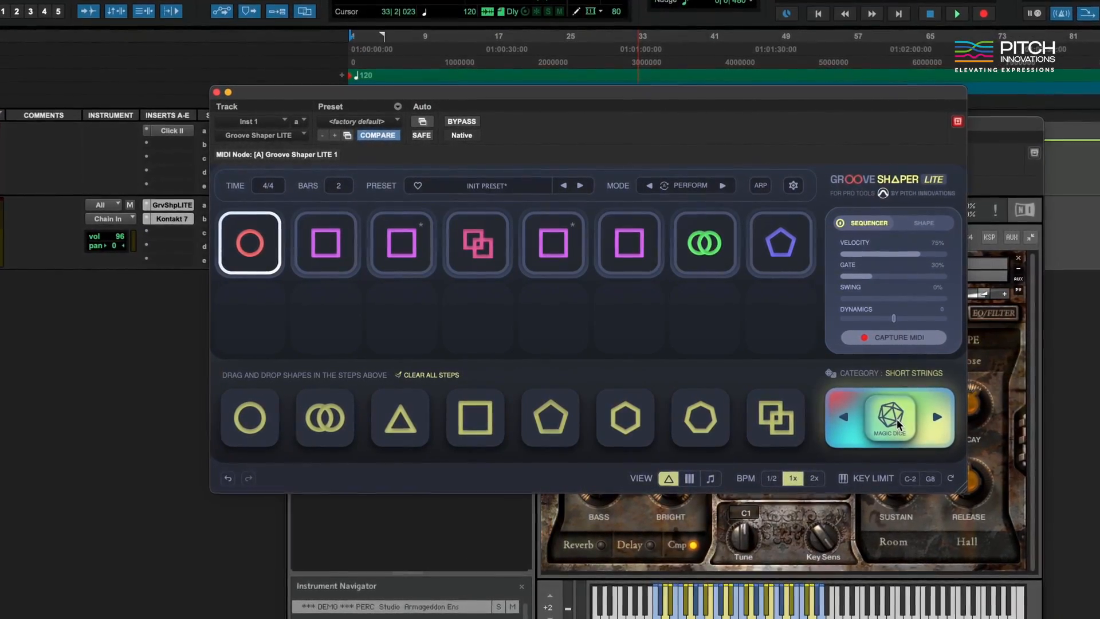
click(890, 419)
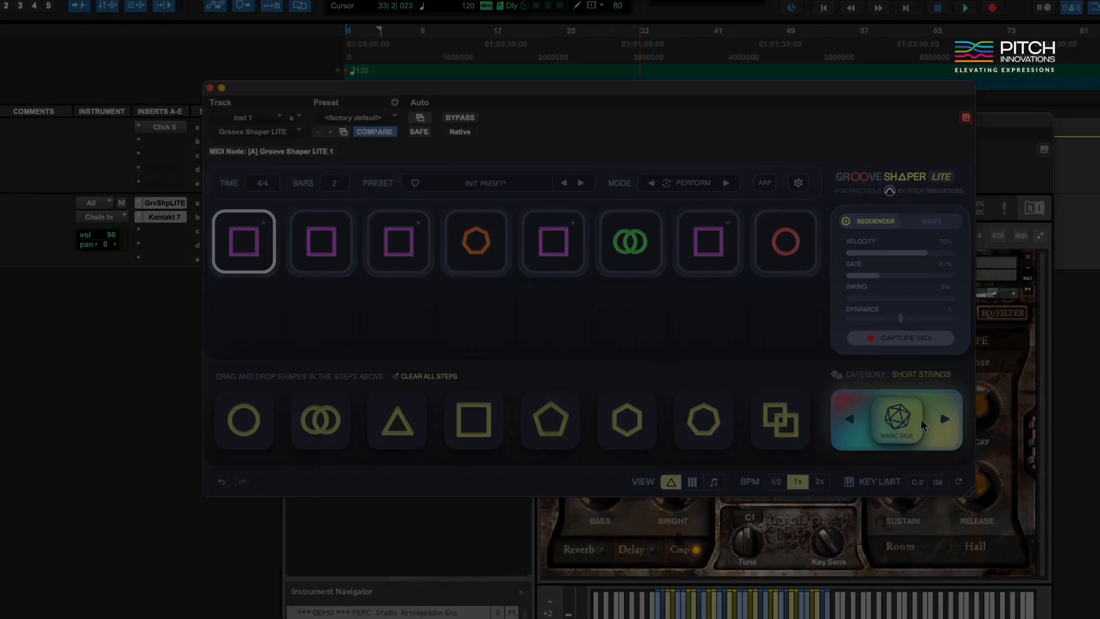